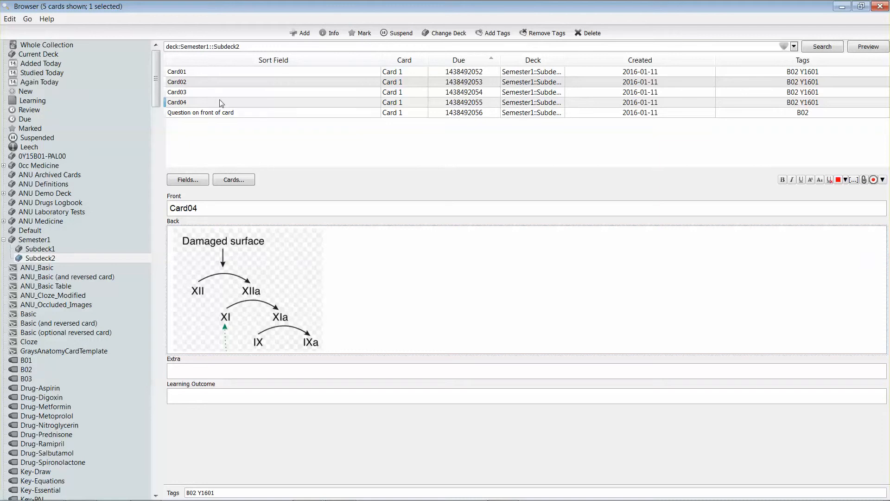
- Copy the damaged-surface clotting diagram and reuse it on the backs of Card03 and Card04
{"action": "left_click", "coordinate": [200, 113]}
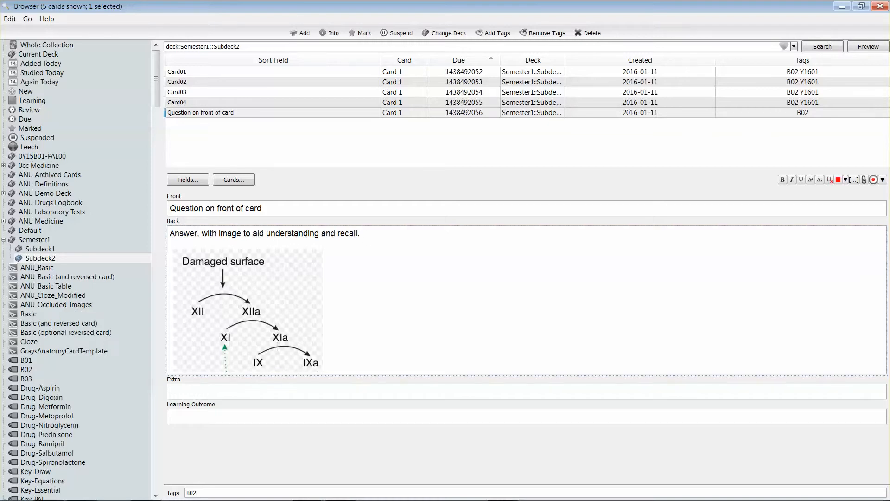
{"action": "right_click", "coordinate": [259, 340]}
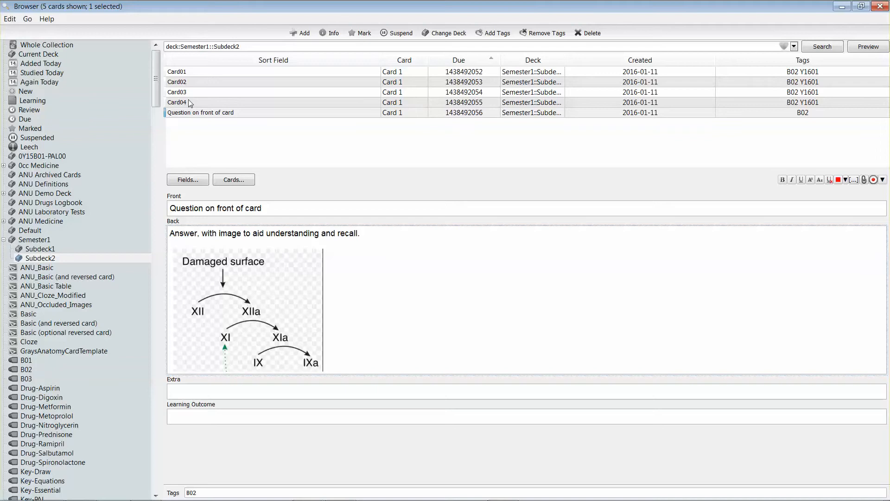
{"action": "left_click", "coordinate": [177, 102]}
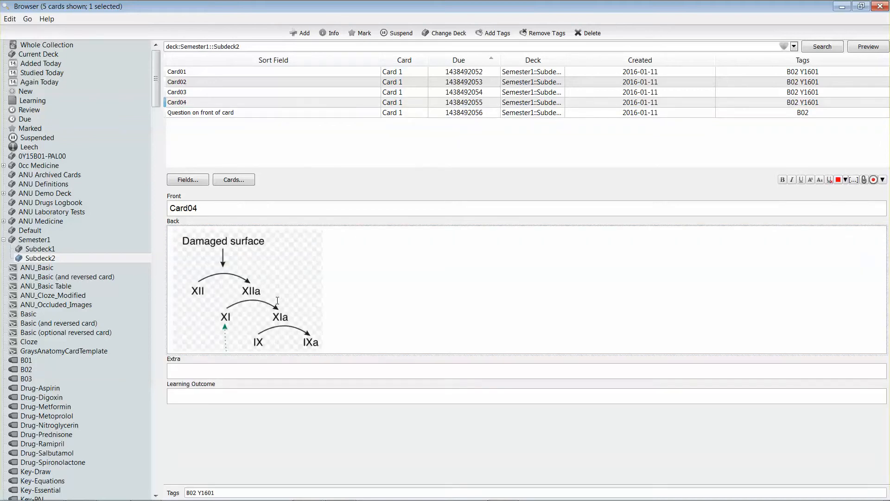
{"action": "left_click", "coordinate": [177, 92]}
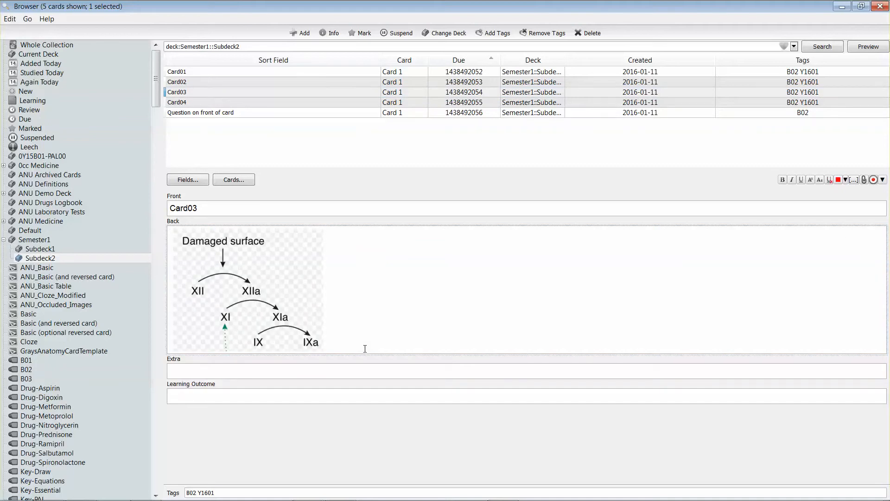
{"action": "mouse_move", "coordinate": [262, 98]}
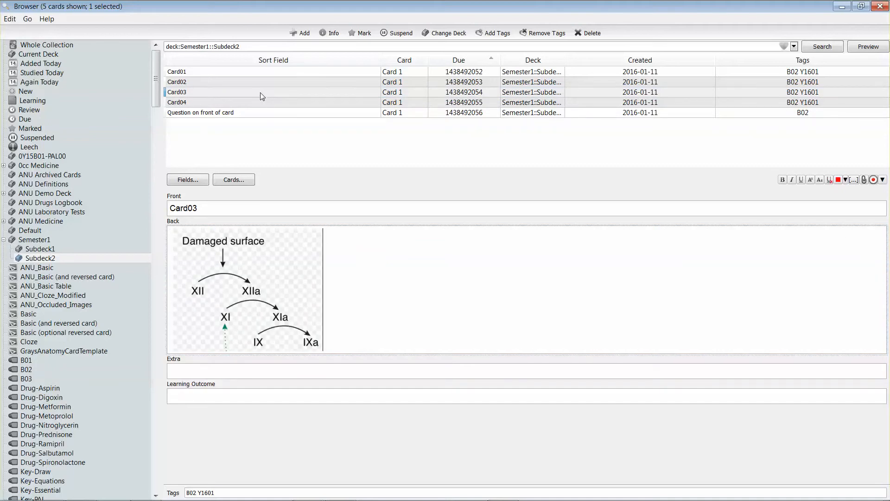
{"action": "mouse_move", "coordinate": [310, 139]}
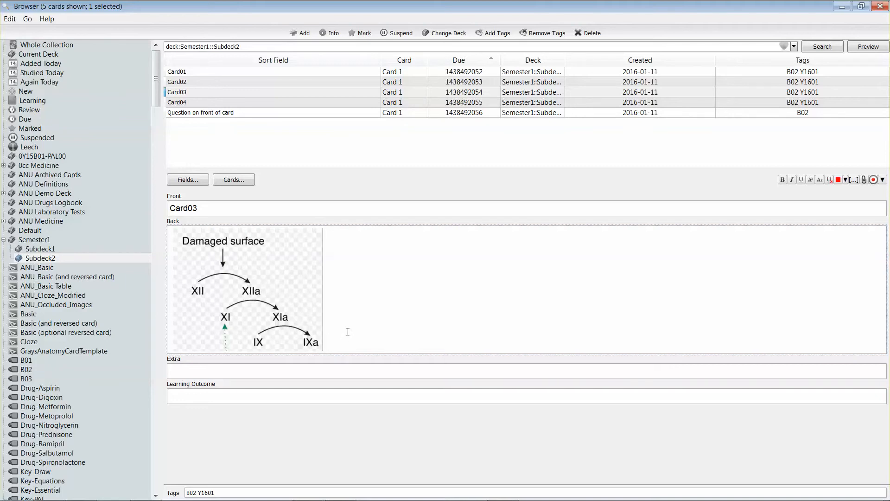
{"action": "left_click", "coordinate": [176, 102]}
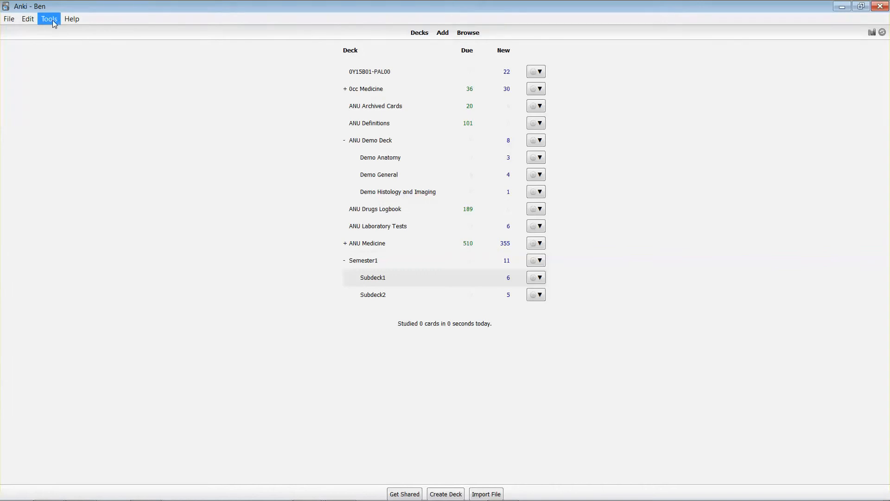
- Run Check Media from the Tools menu and confirm deleting the unused media files
{"action": "left_click", "coordinate": [49, 19]}
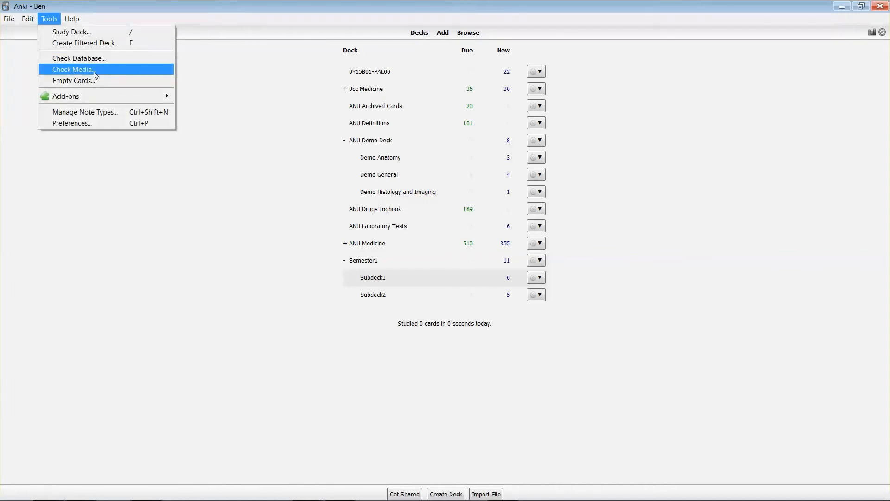
{"action": "left_click", "coordinate": [72, 68]}
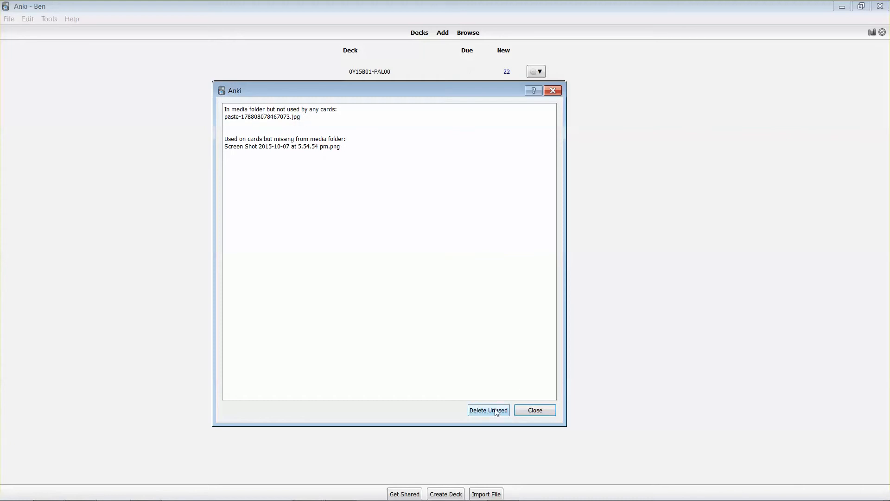
{"action": "left_click", "coordinate": [489, 410]}
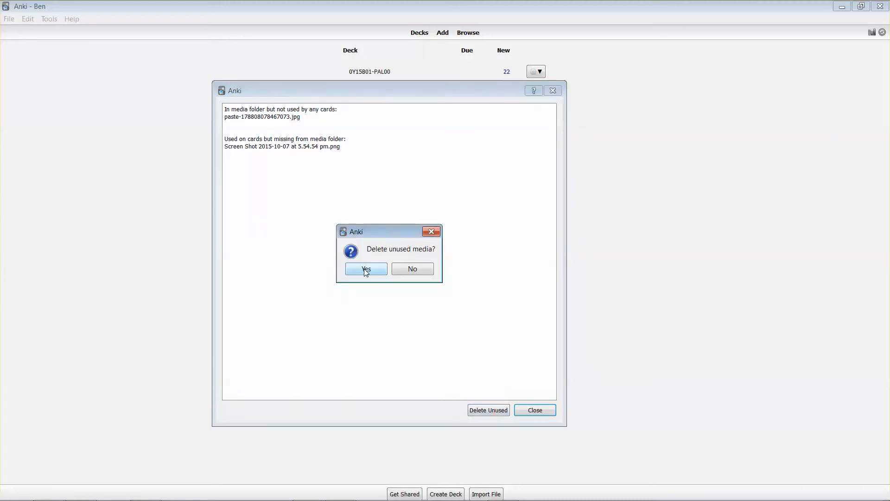
{"action": "left_click", "coordinate": [366, 269]}
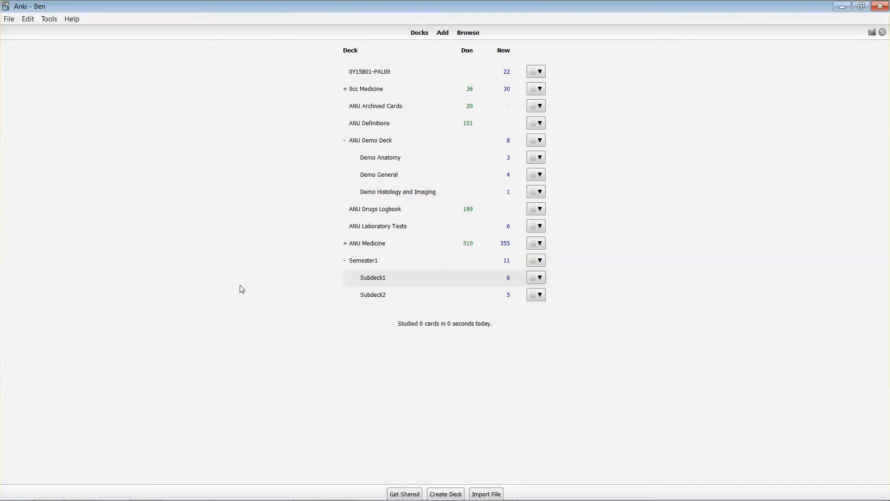
{"action": "mouse_move", "coordinate": [432, 31]}
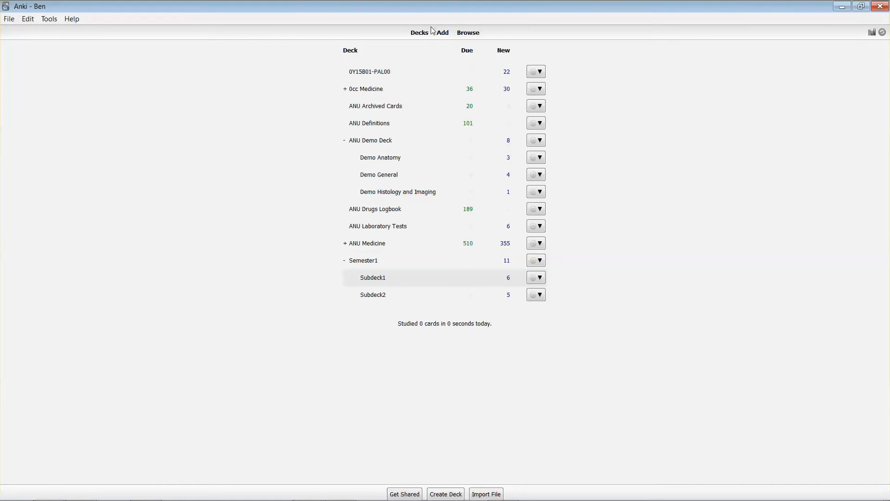
- Show the ANU Demo Deck cards in the Browser and select the pain-fibres card
{"action": "left_click", "coordinate": [467, 33]}
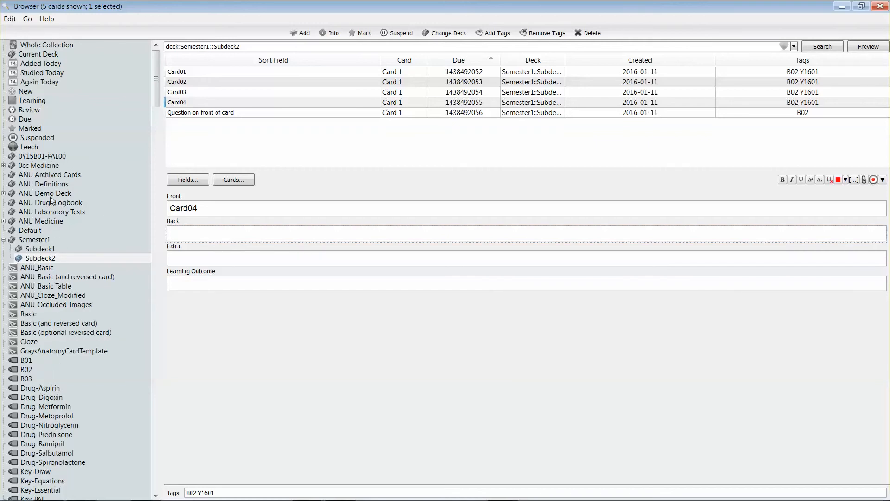
{"action": "left_click", "coordinate": [45, 193]}
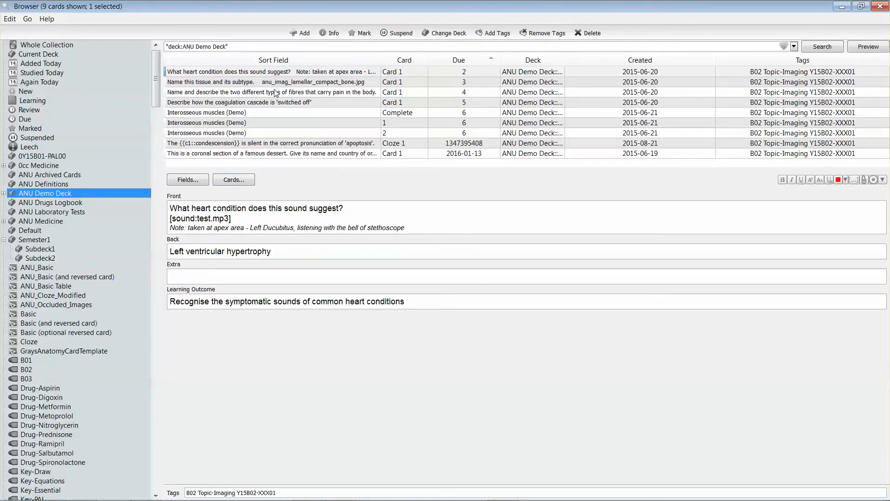
{"action": "left_click", "coordinate": [272, 92]}
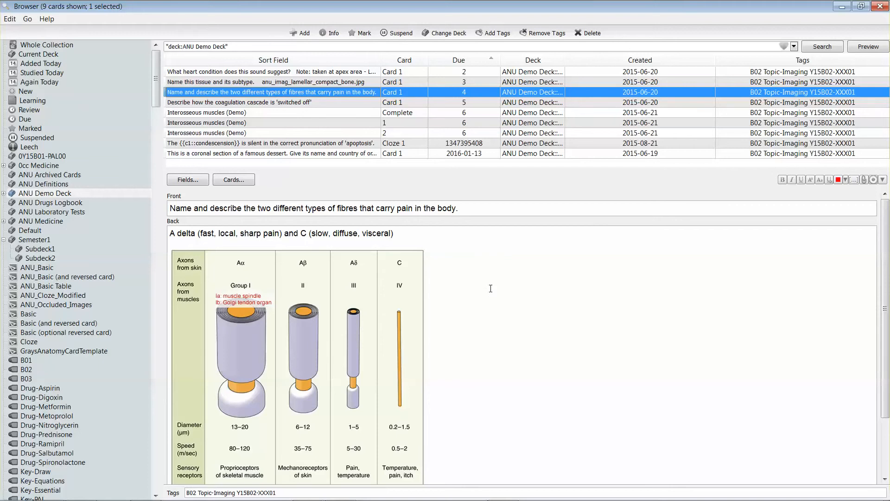
{"action": "mouse_move", "coordinate": [490, 350]}
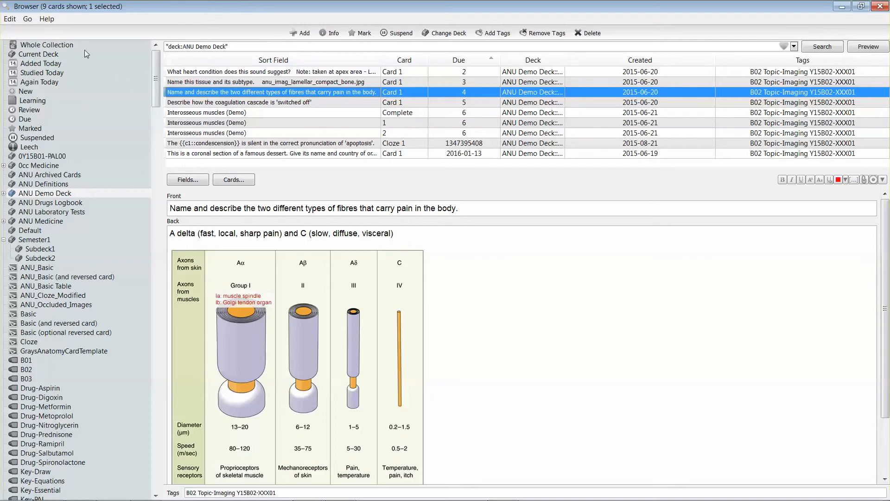
- Search the whole collection for 'golgi tendon organ' and look through its five physiology results
{"action": "left_click", "coordinate": [46, 45]}
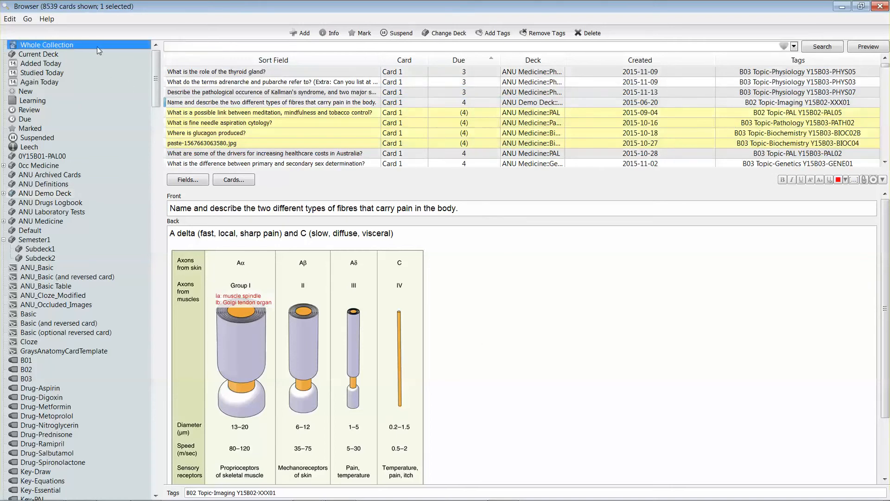
{"action": "type", "text": "g"}
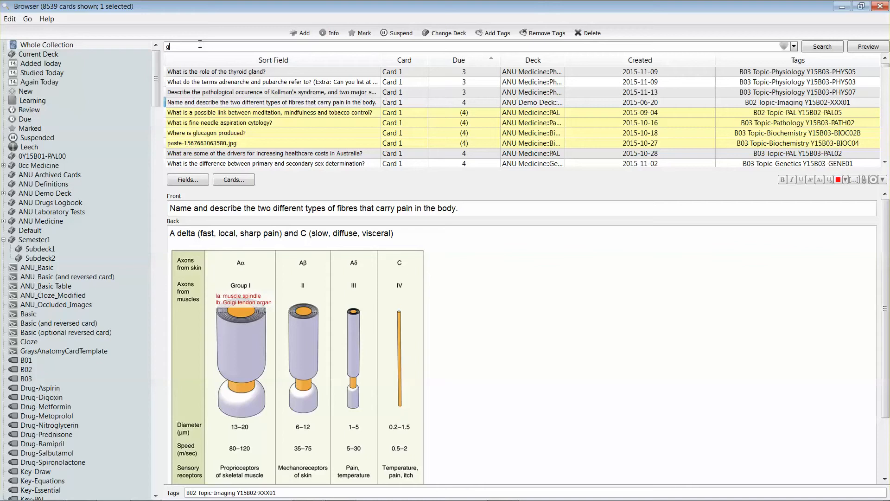
{"action": "type", "text": "olgi tendon organ"}
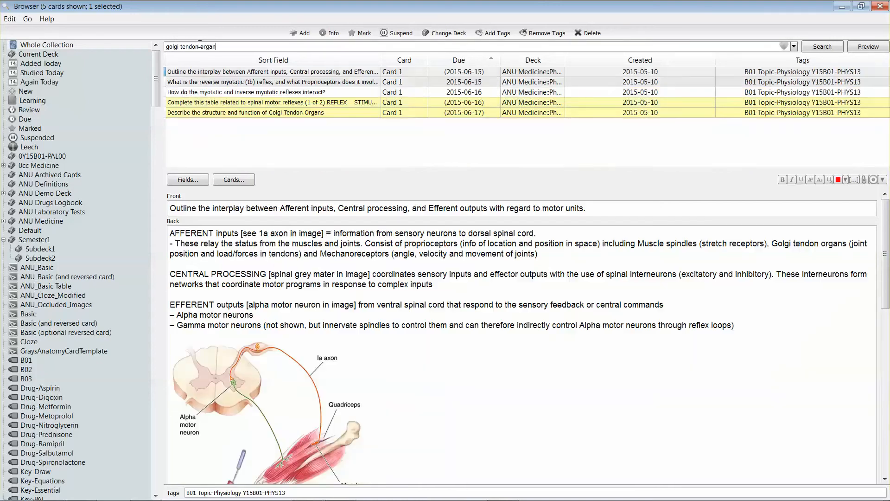
{"action": "left_click", "coordinate": [272, 81]}
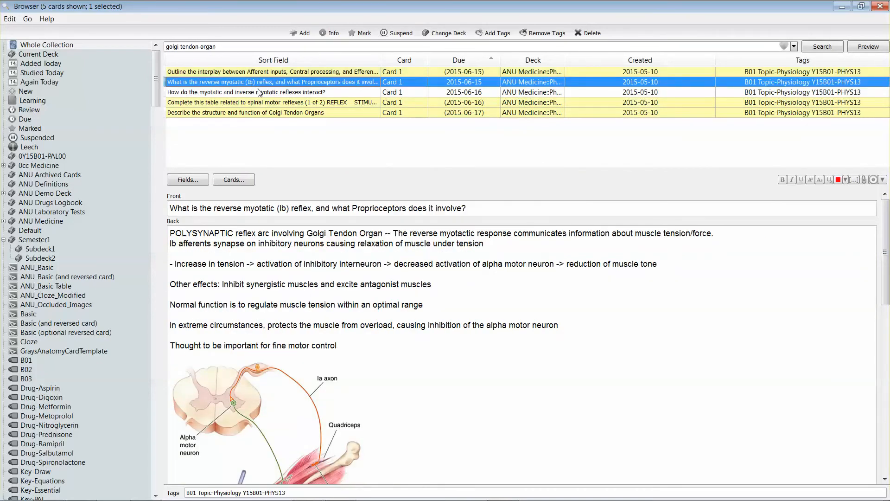
{"action": "left_click", "coordinate": [273, 112]}
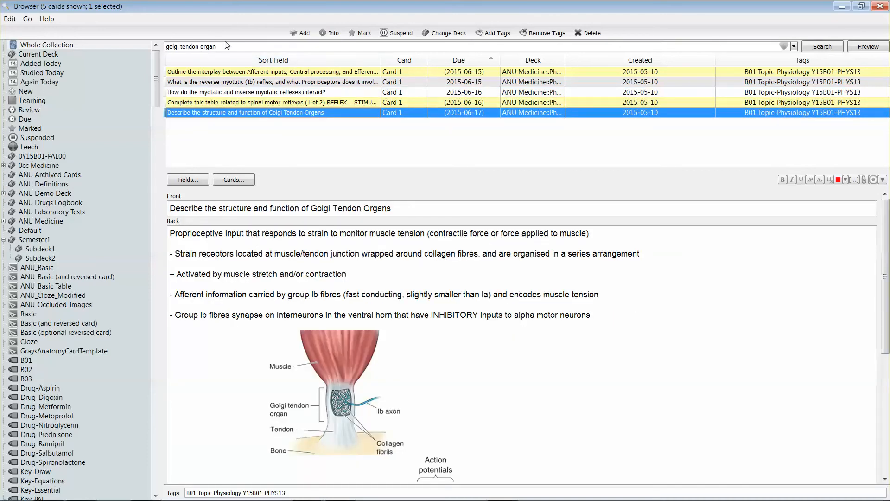
{"action": "mouse_move", "coordinate": [87, 242]}
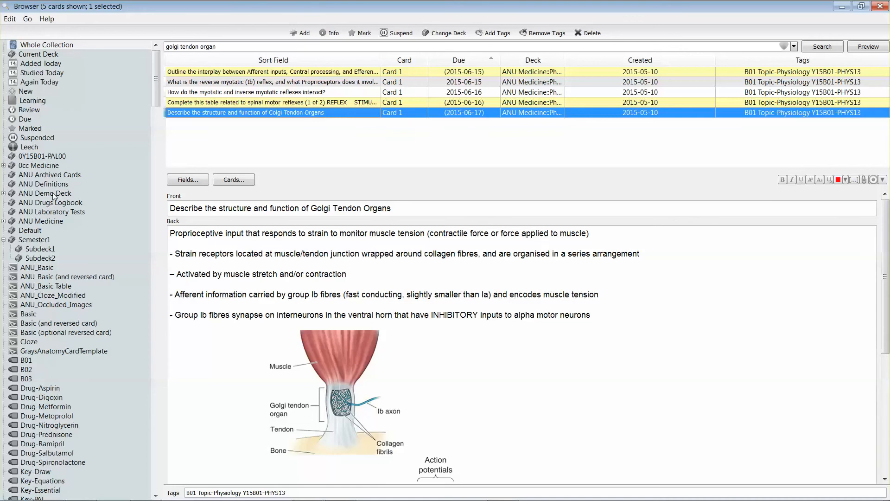
- Add the text 'Golgi tendon organ' under the fibre diagram in the pain-fibres card's Back field
{"action": "left_click", "coordinate": [44, 193]}
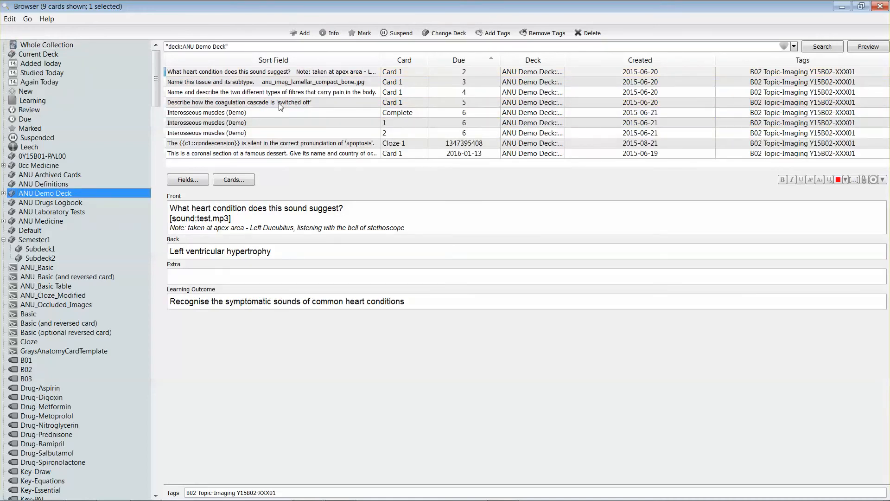
{"action": "left_click", "coordinate": [272, 92]}
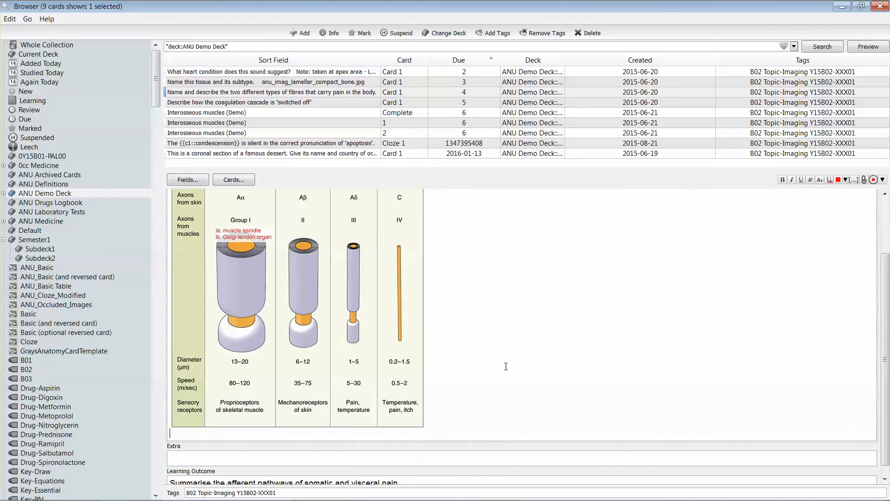
{"action": "type", "text": "Gog"}
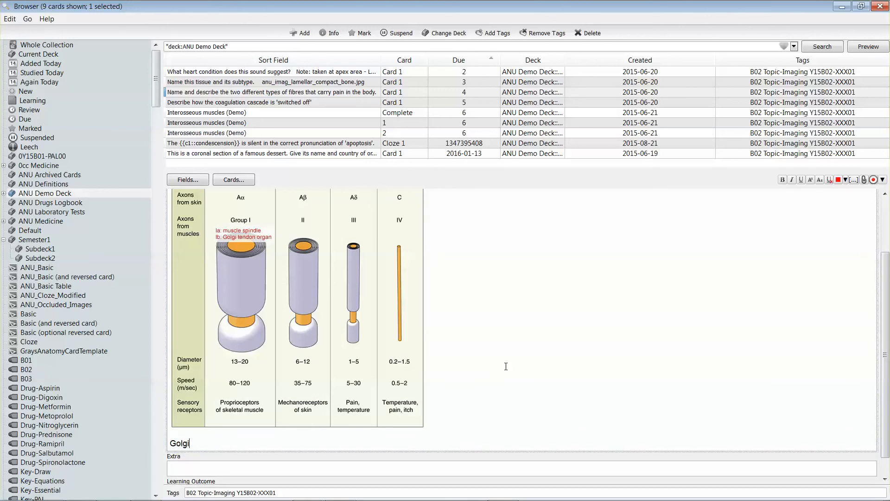
{"action": "type", "text": "tendon or"}
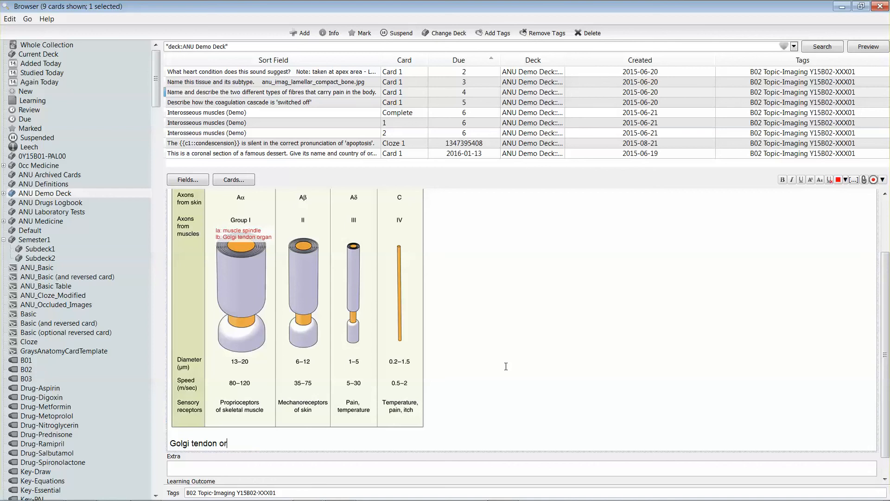
{"action": "type", "text": "gan"}
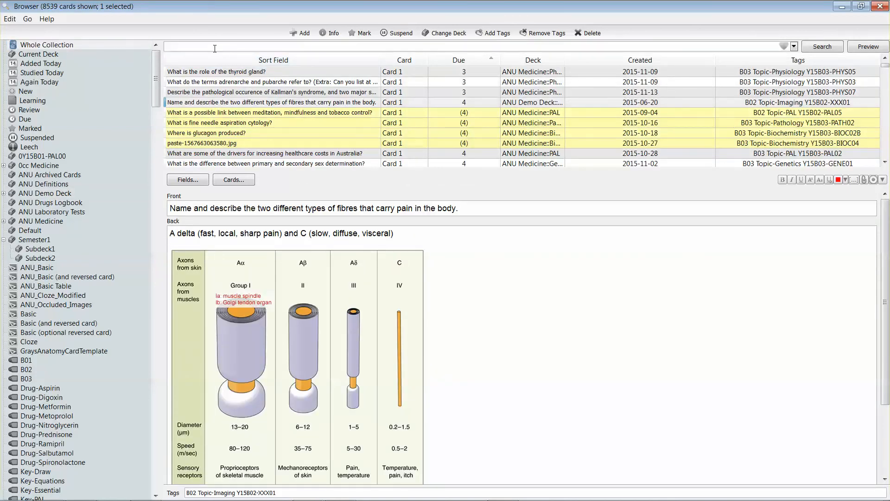
- Repeat the 'golgi tendon organ' search and verify the pain-fibres card is among the six results
{"action": "type", "text": "golgi tendon organ"}
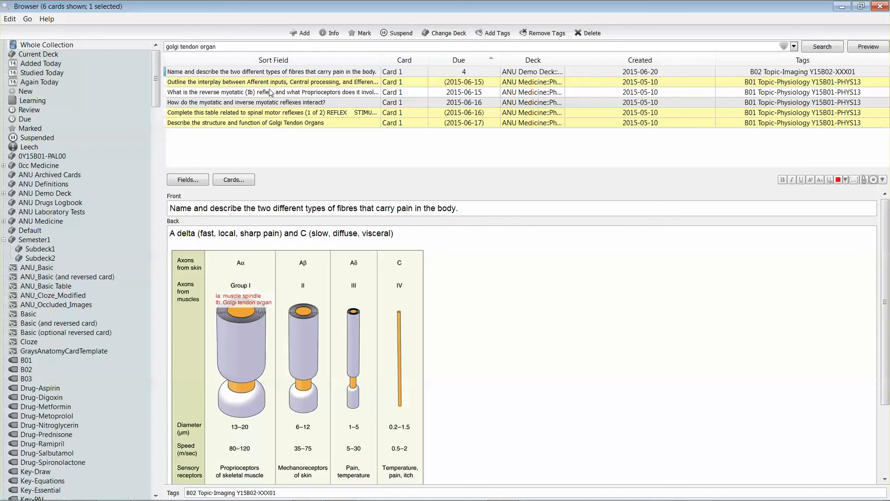
{"action": "left_click", "coordinate": [273, 81]}
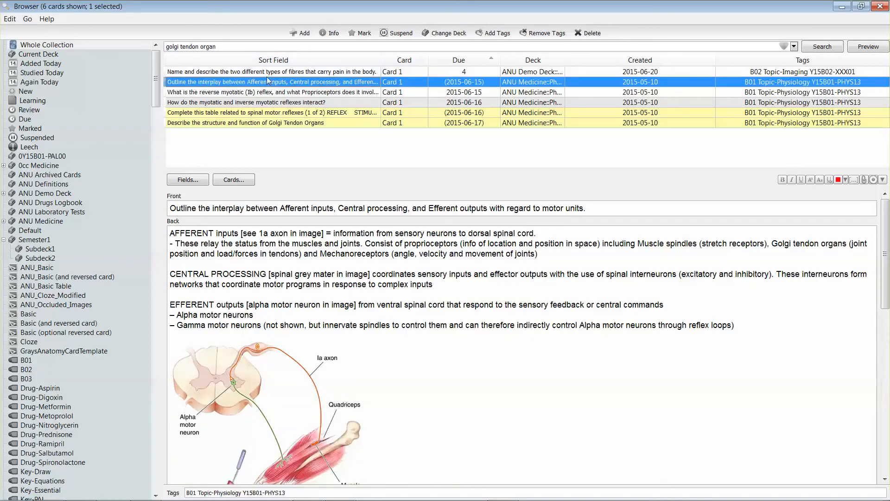
{"action": "left_click", "coordinate": [272, 72]}
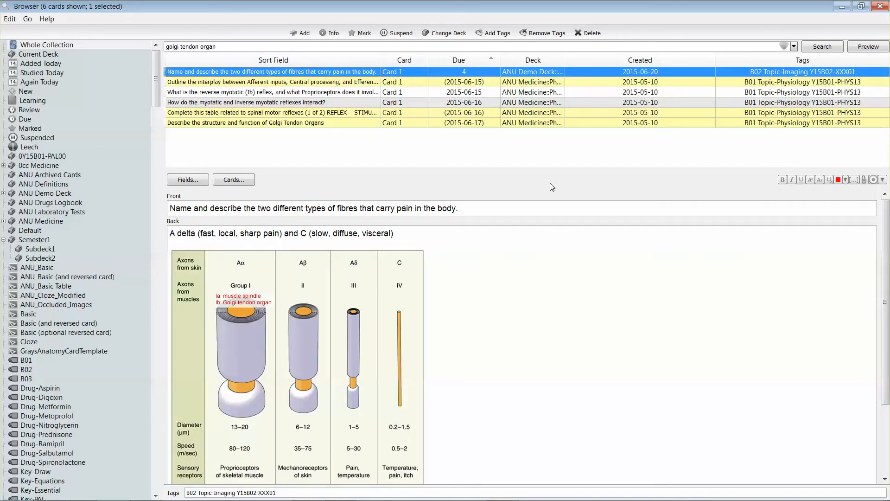